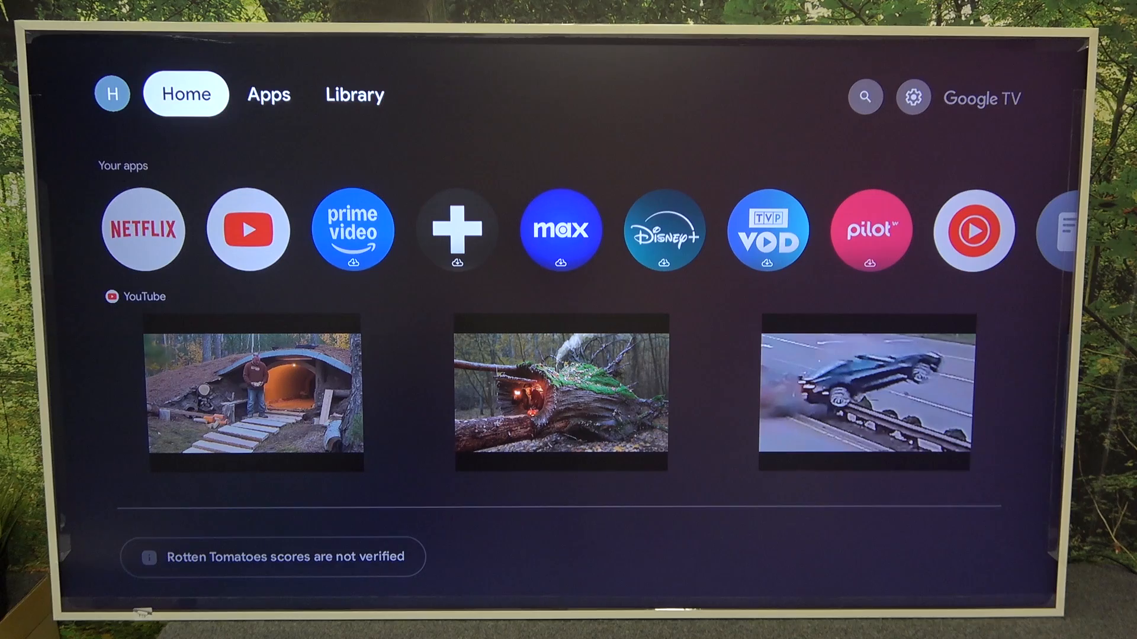
Move to the Library page and bring up the quick settings panel.
left_click(354, 94)
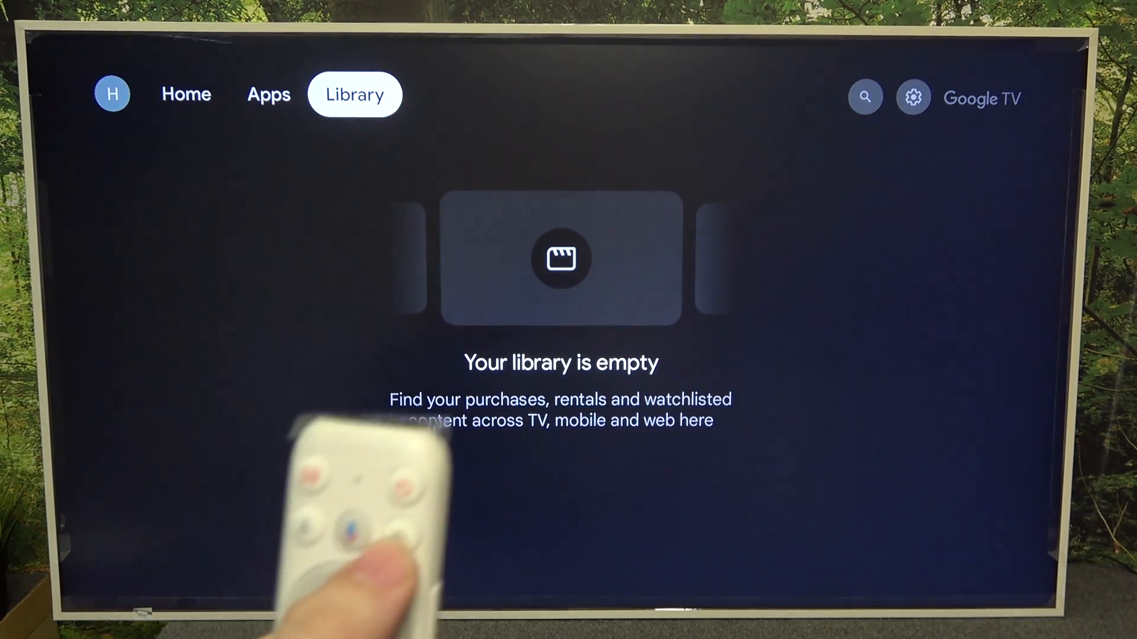
left_click(913, 98)
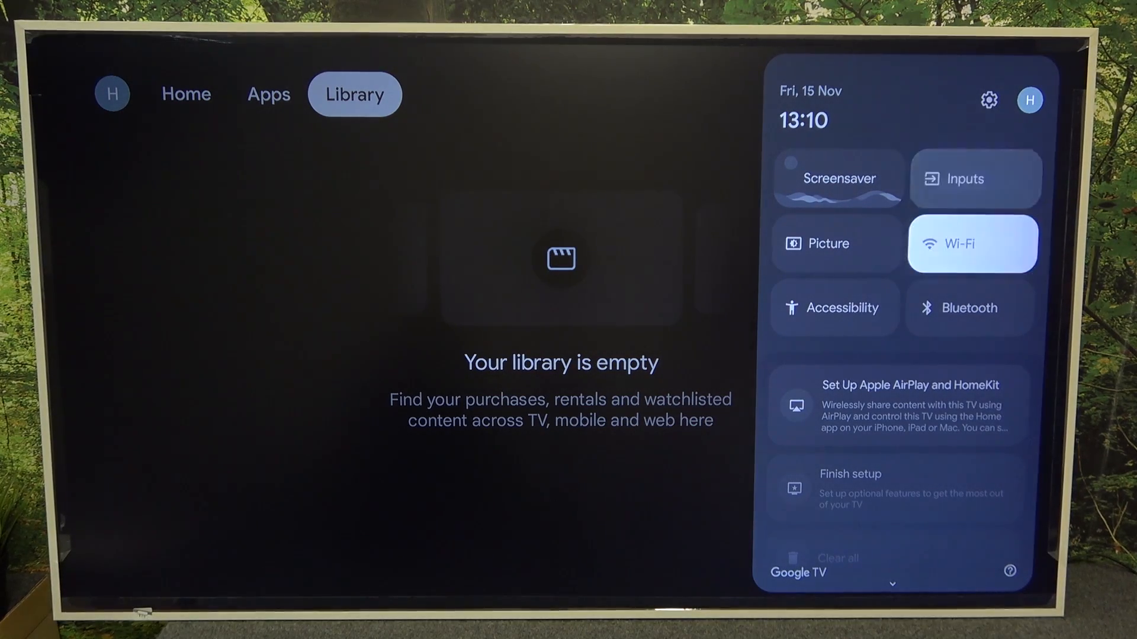
Enter Accessibility > Switch Access, start the setup wizard and choose Two switches.
left_click(833, 308)
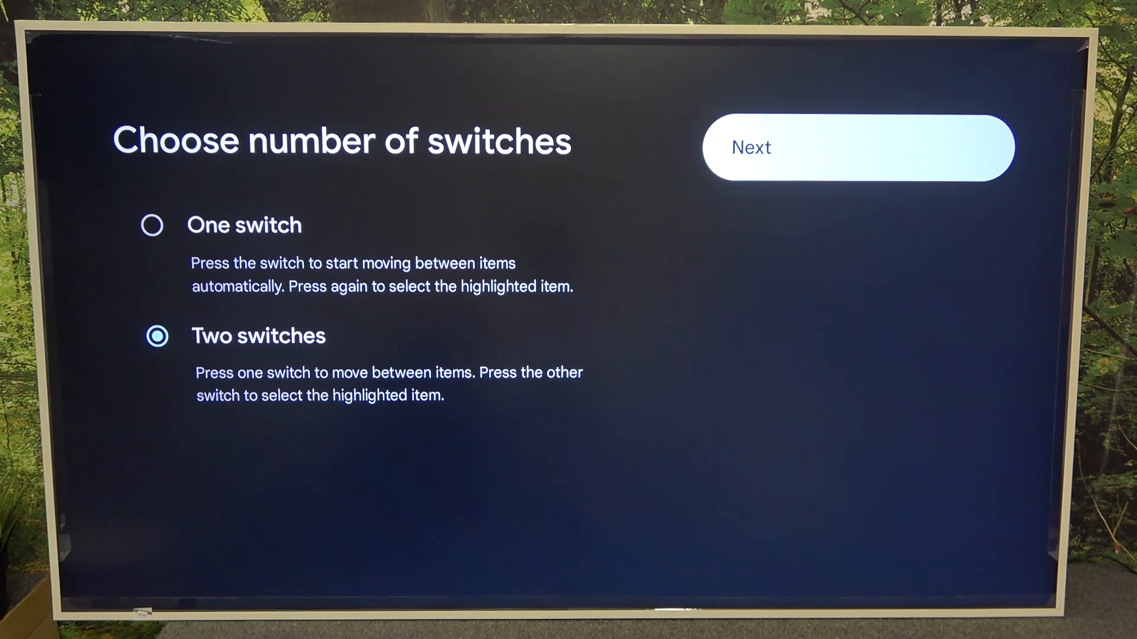
left_click(857, 148)
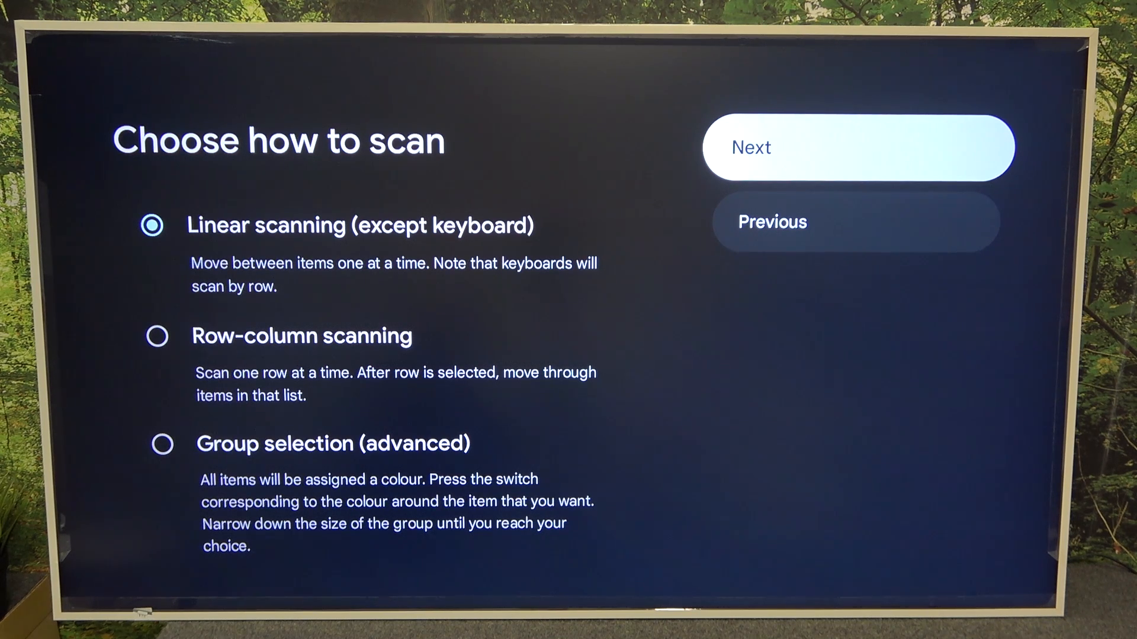
Continue with Linear scanning and pass both switch-assignment steps unassigned, confirming the warning.
left_click(862, 146)
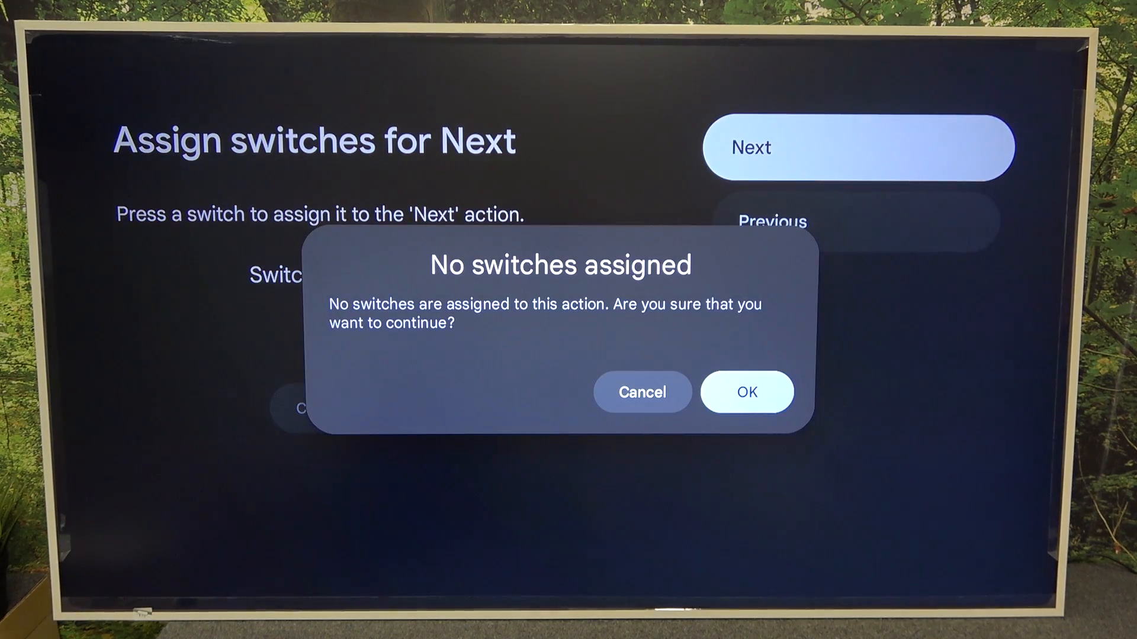
left_click(747, 392)
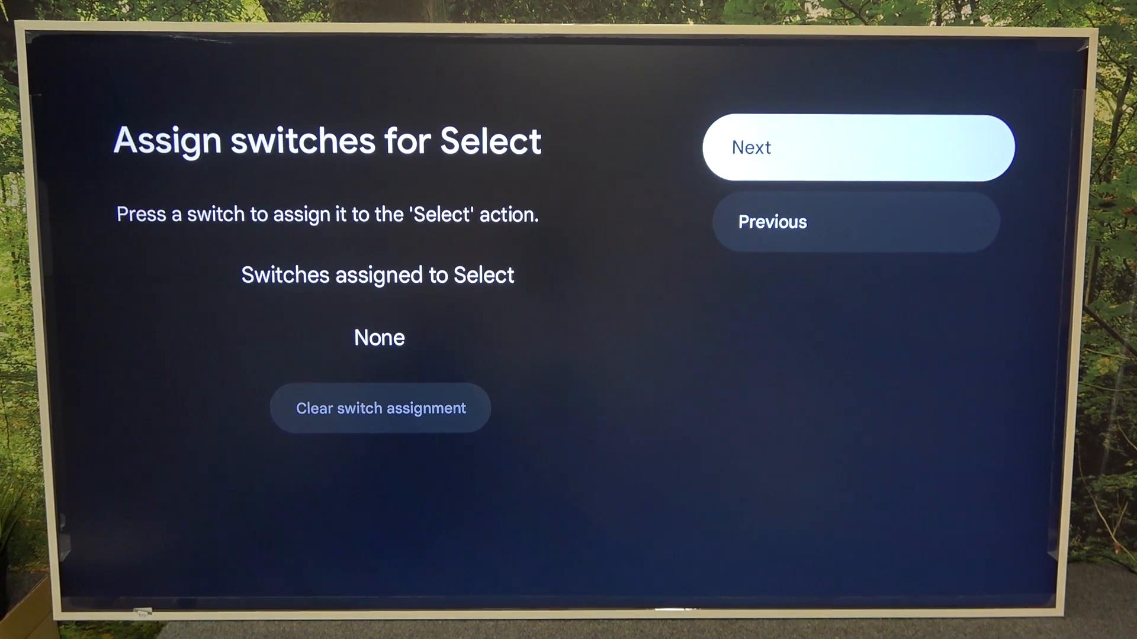
left_click(861, 148)
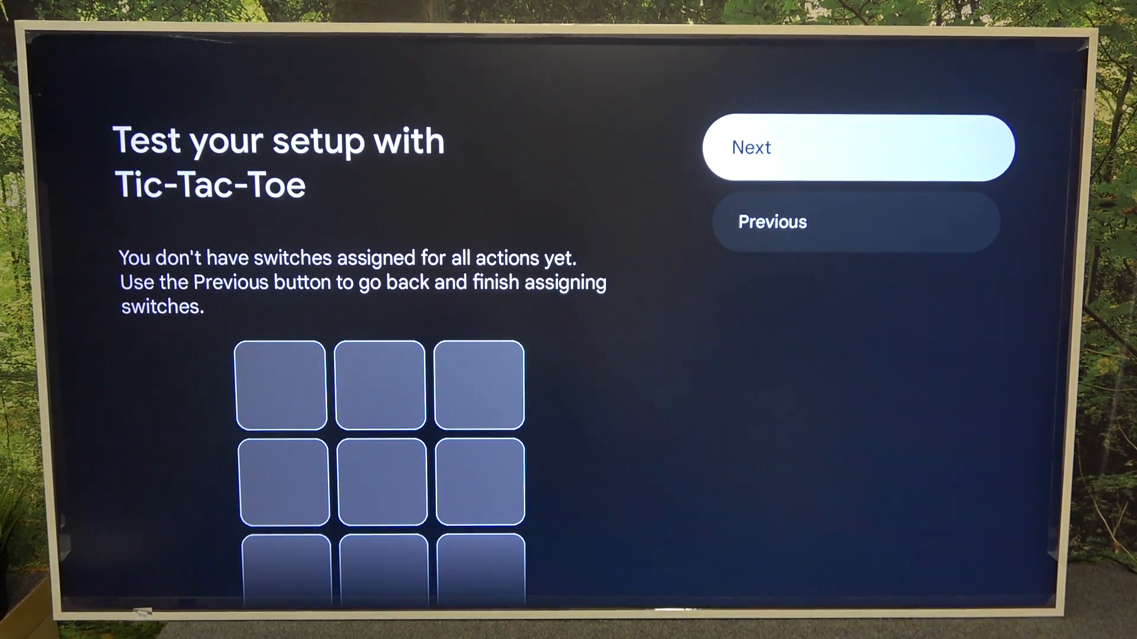
Skip the Tic-Tac-Toe test and finish setup so Switch Access shows Enable turned on.
left_click(859, 147)
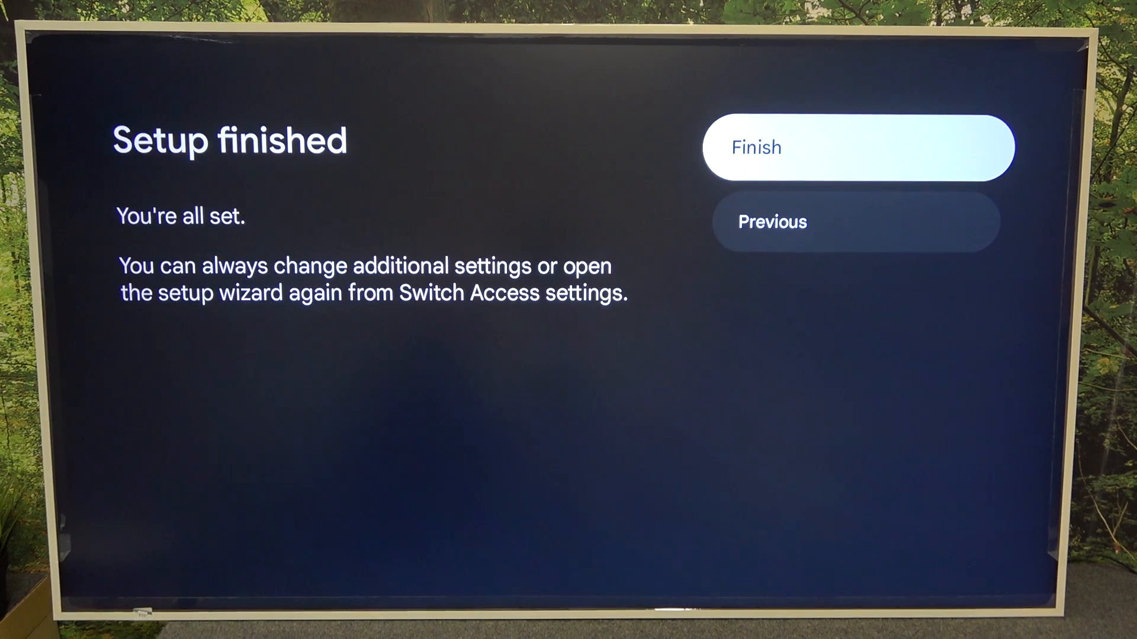
left_click(862, 146)
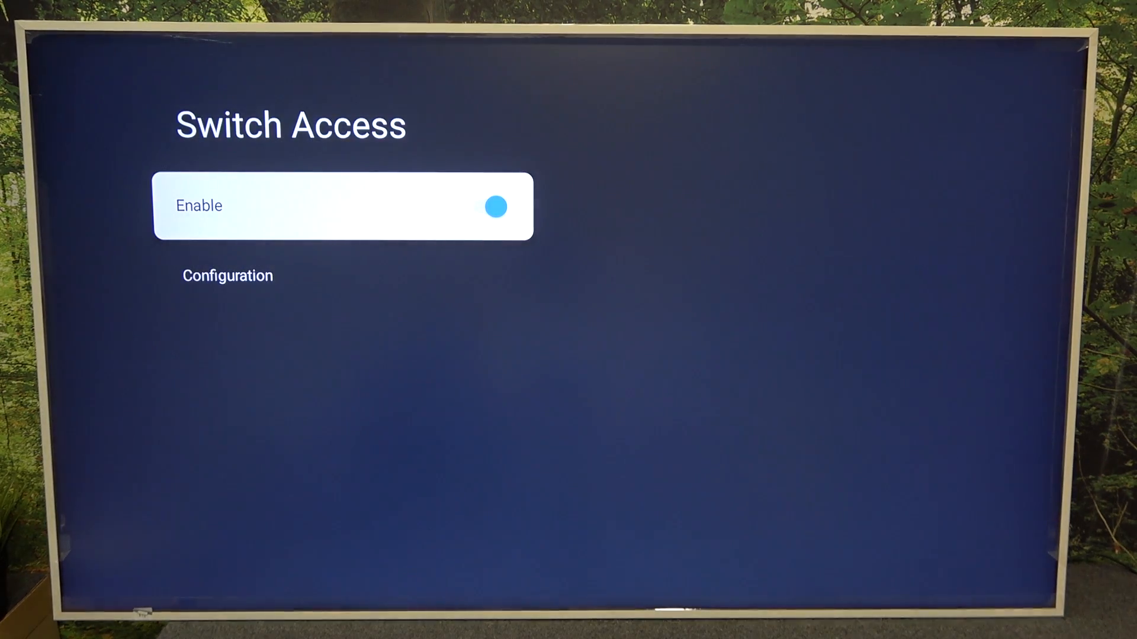